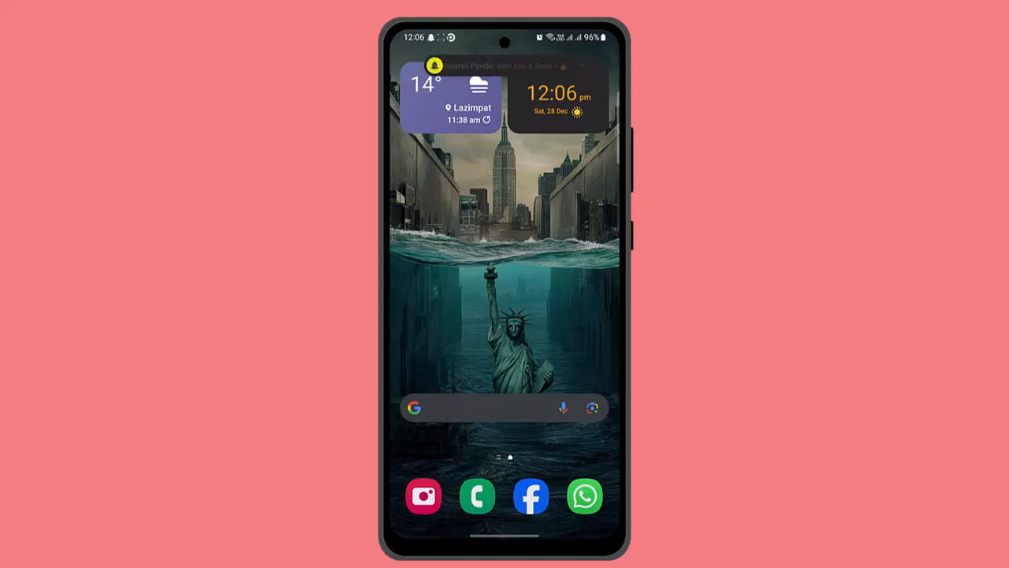
Bring up Prime Video's welcome page and switch it into the full Chrome browser.
{"action": "scroll", "scroll_direction": "down", "scroll_amount": 3}
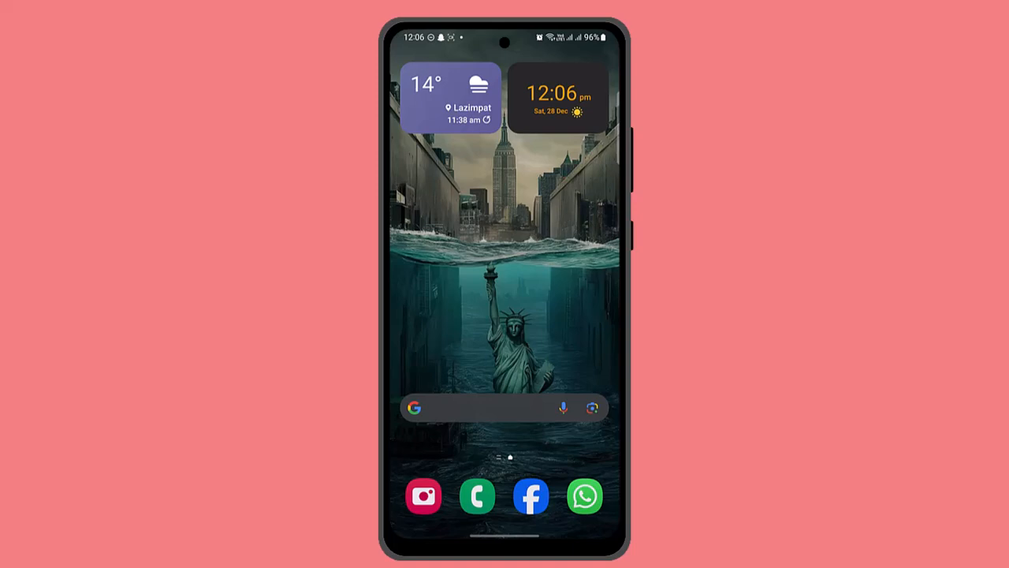
{"action": "left_click", "coordinate": [473, 407]}
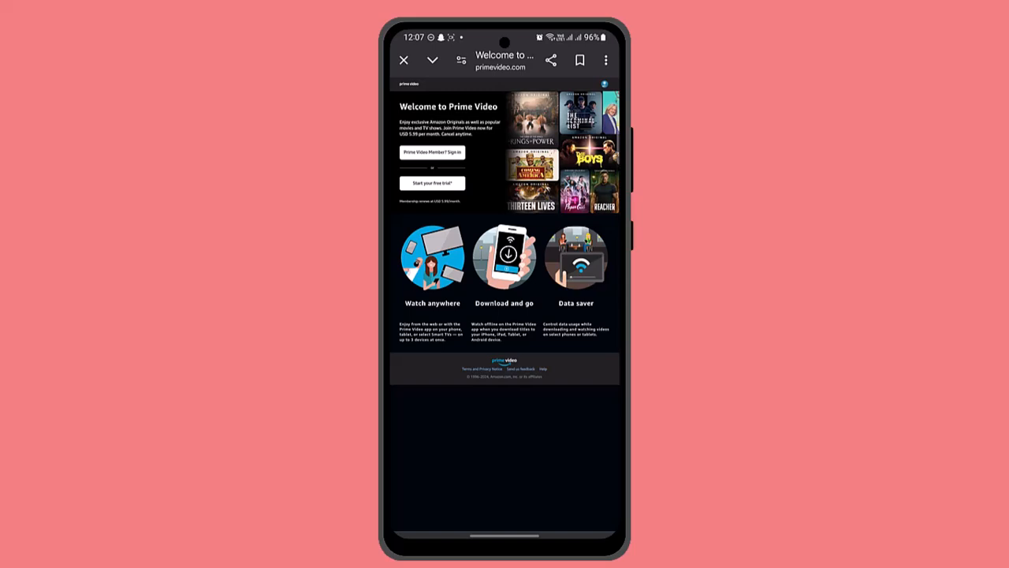
{"action": "left_click", "coordinate": [606, 60]}
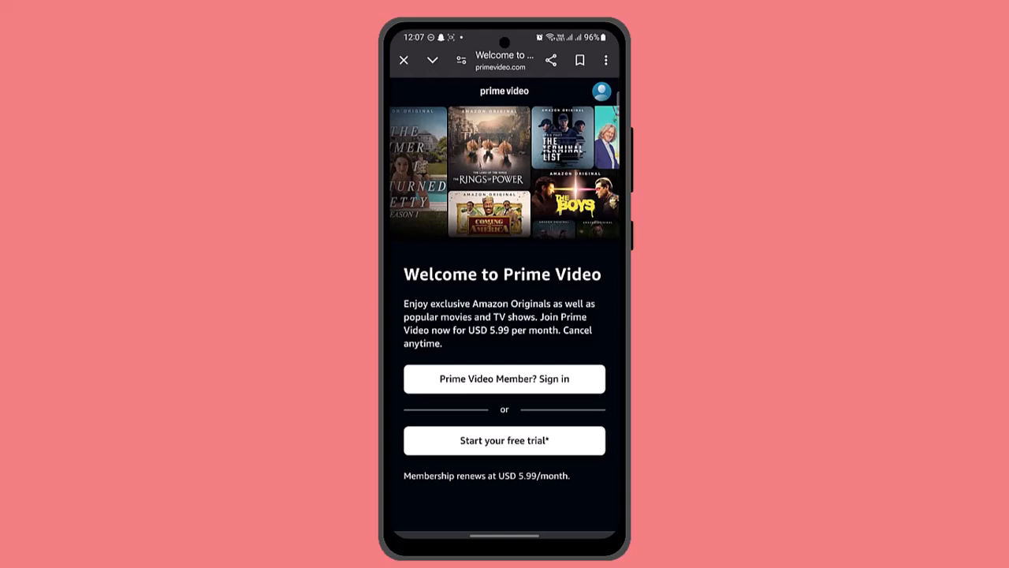
{"action": "left_click", "coordinate": [606, 60]}
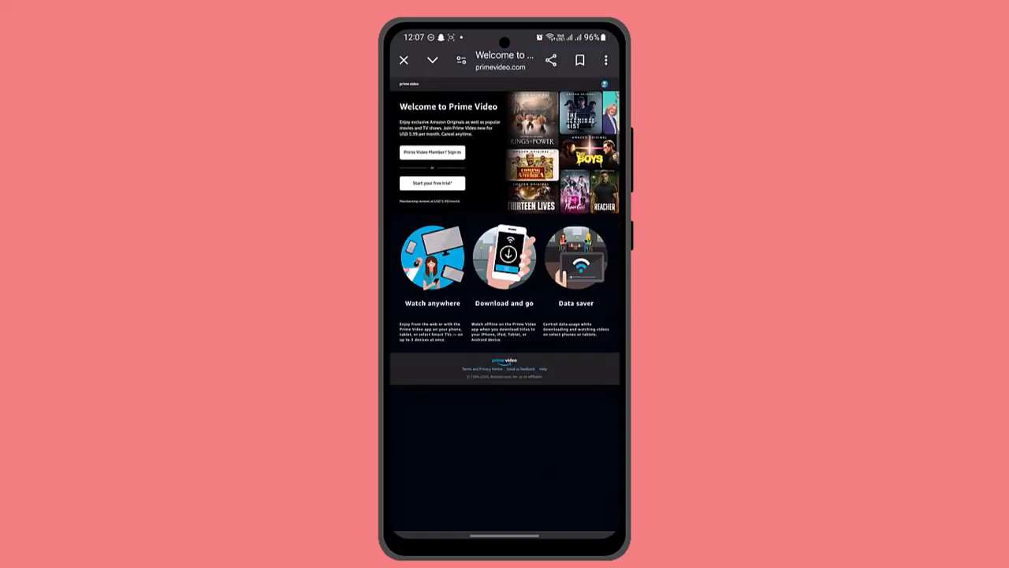
{"action": "left_click", "coordinate": [605, 60]}
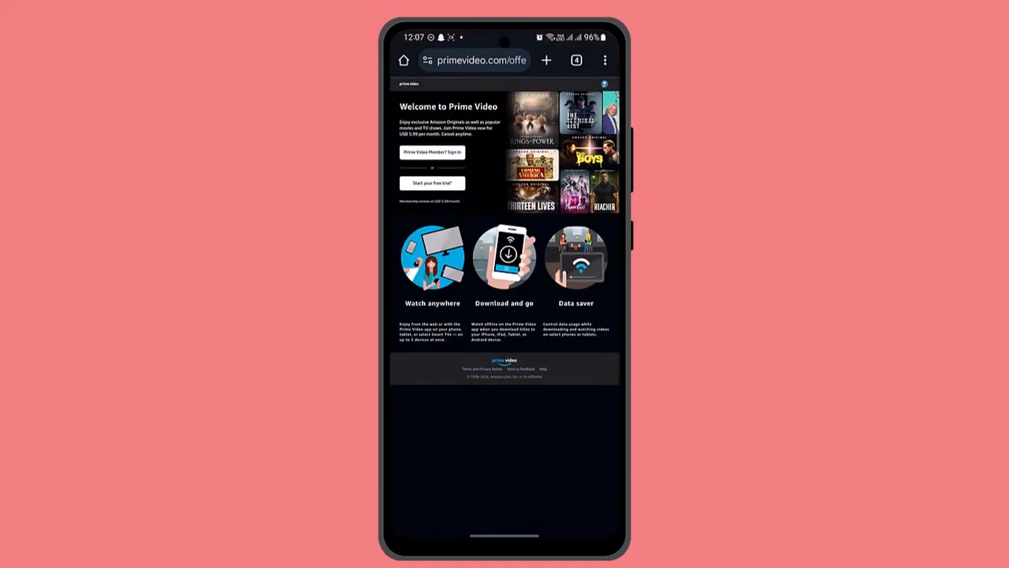
Reach Chrome's Privacy and security settings where third-party cookies are currently blocked.
{"action": "left_click", "coordinate": [605, 60]}
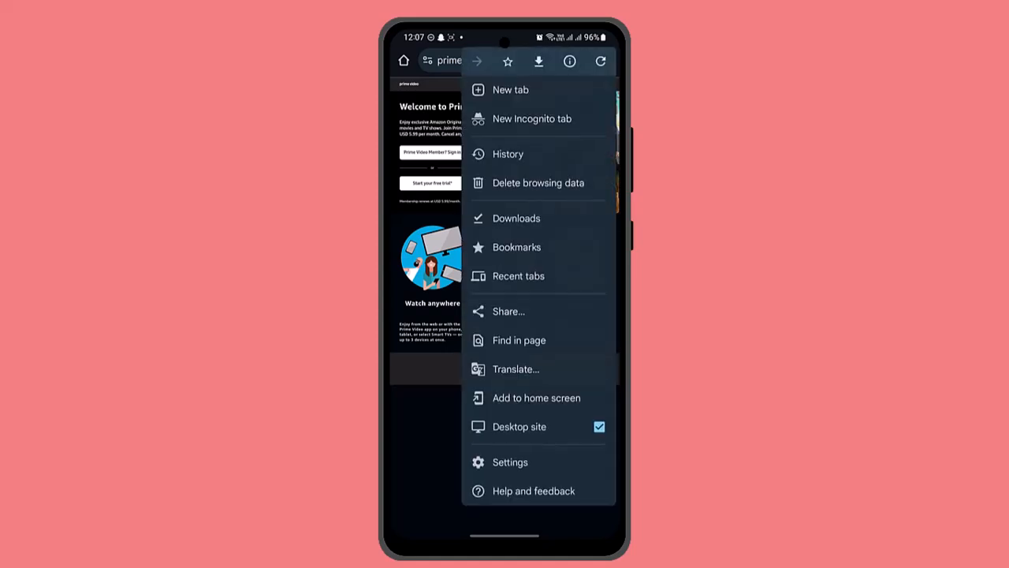
{"action": "left_click", "coordinate": [511, 461]}
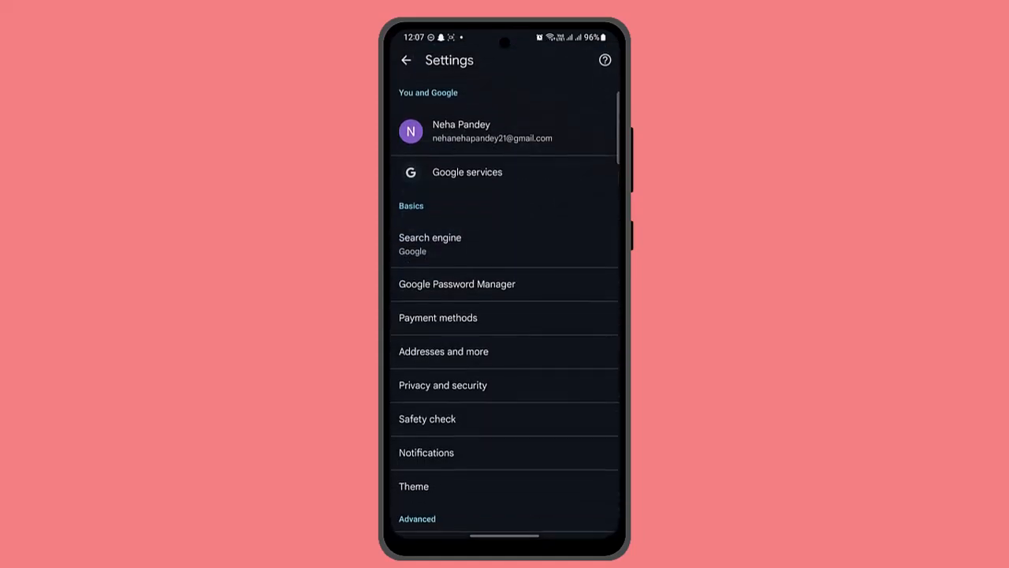
{"action": "left_click", "coordinate": [441, 384]}
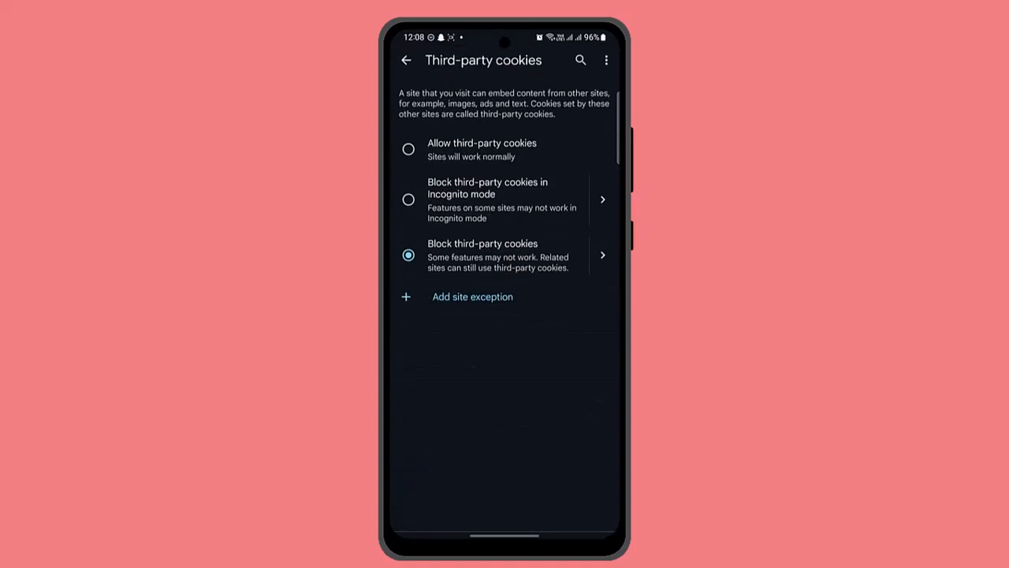
Select 'Allow third-party cookies' and return to Privacy and security showing them allowed.
{"action": "left_click", "coordinate": [409, 148]}
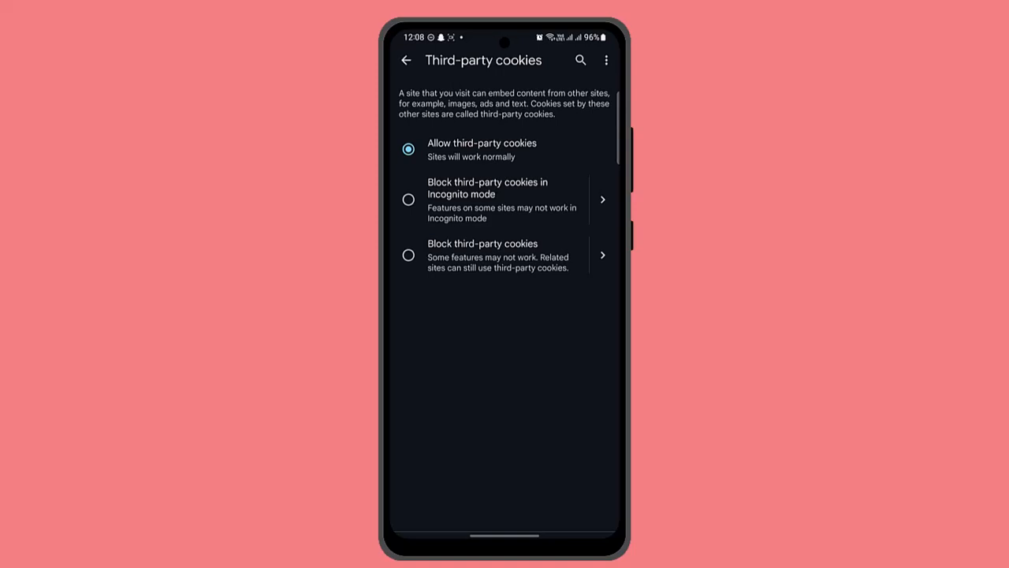
{"action": "left_click", "coordinate": [407, 60]}
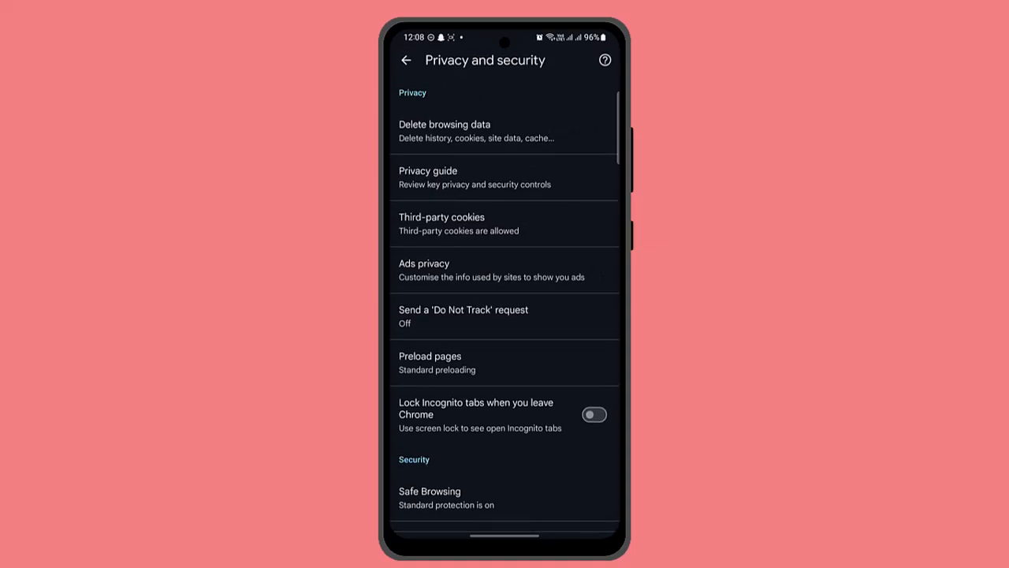